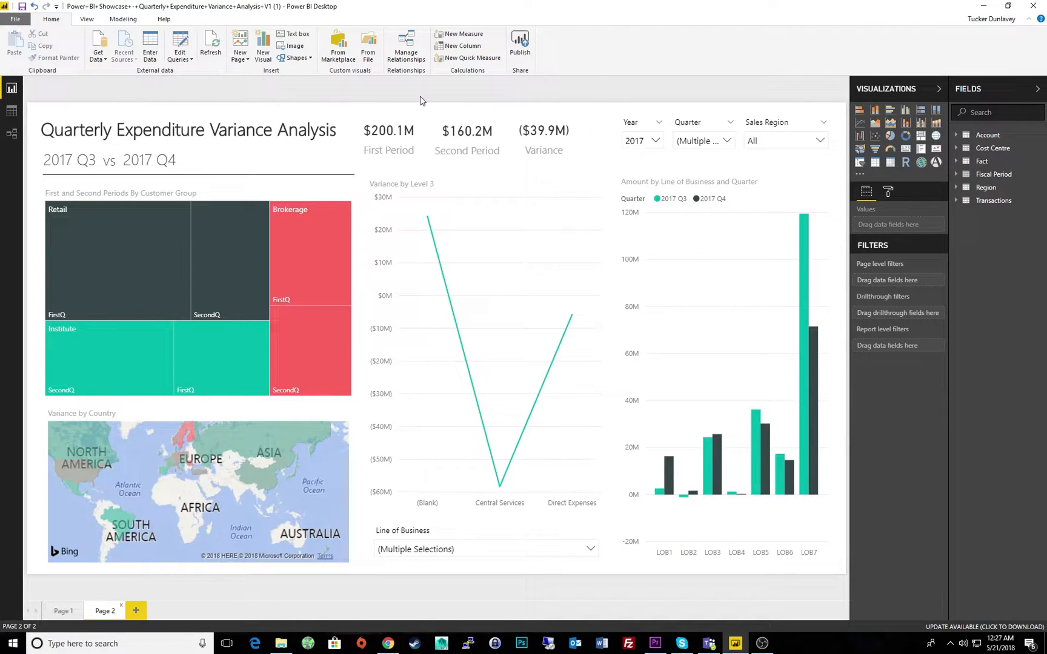
mouse_move(403, 110)
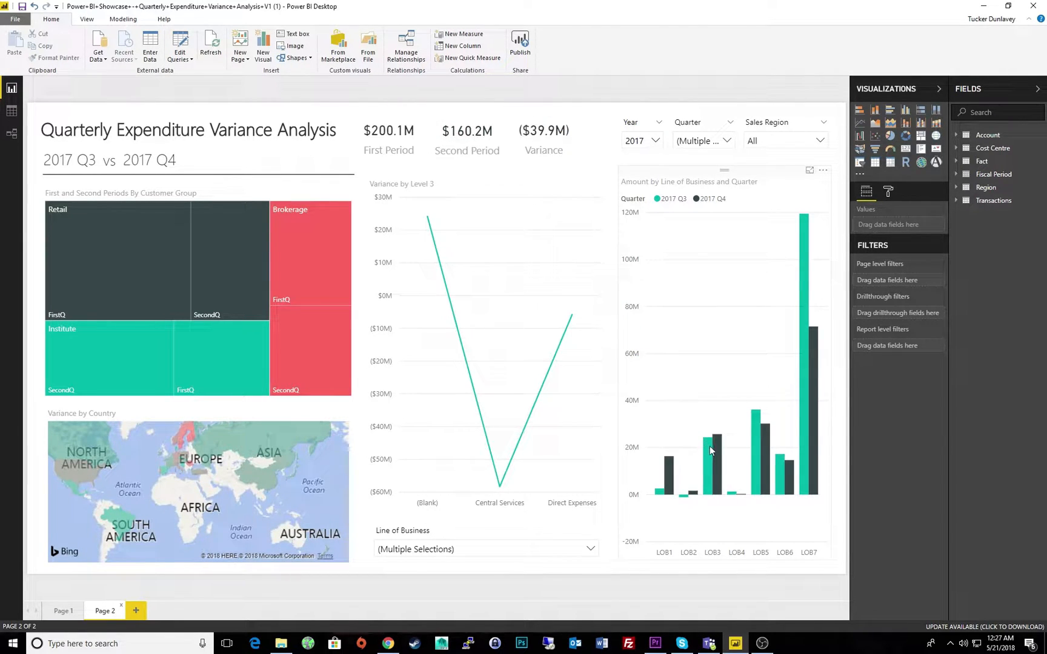
mouse_move(717, 449)
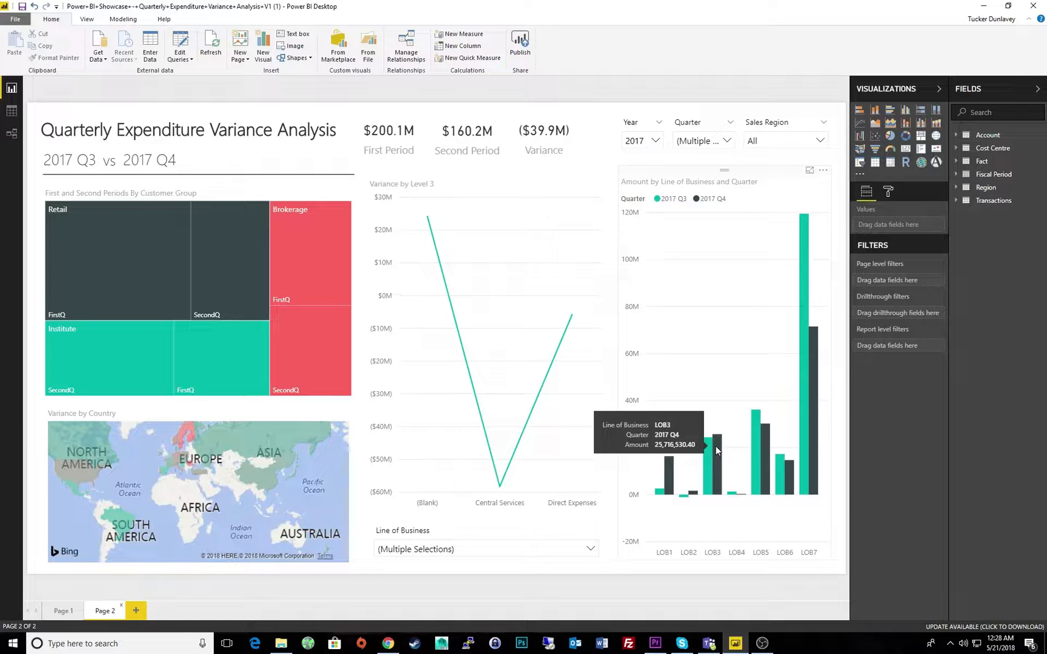
mouse_move(755, 454)
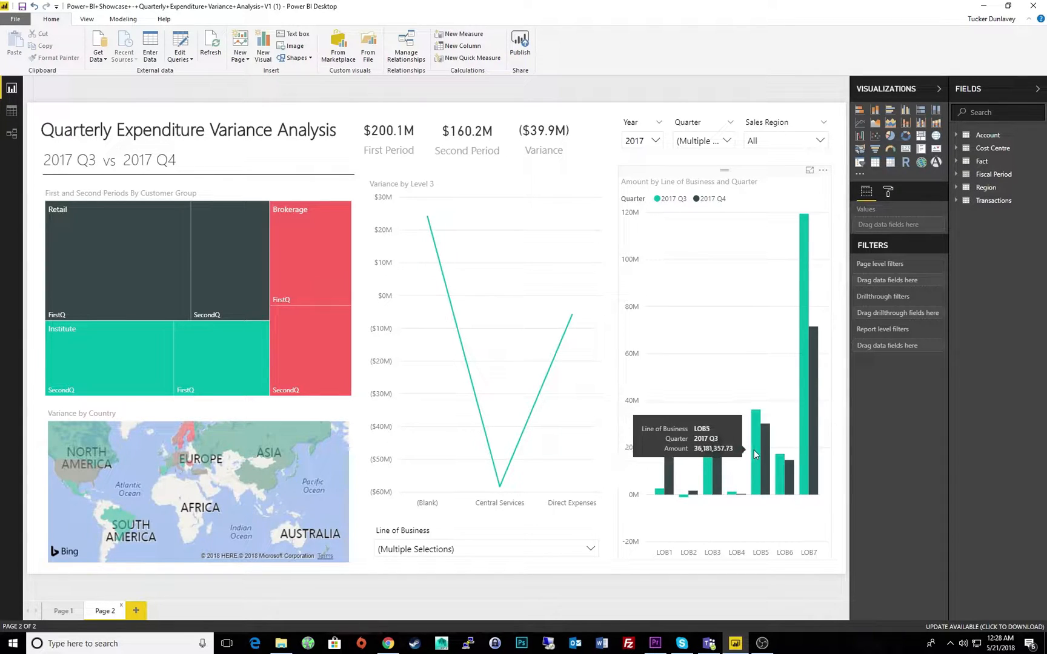
mouse_move(767, 457)
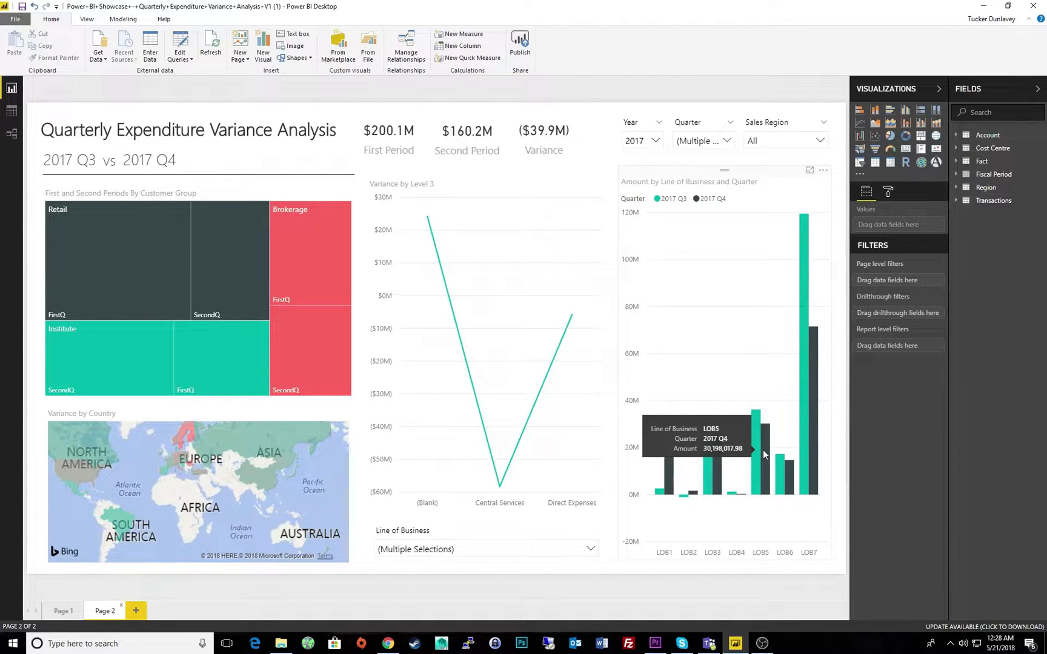
mouse_move(805, 441)
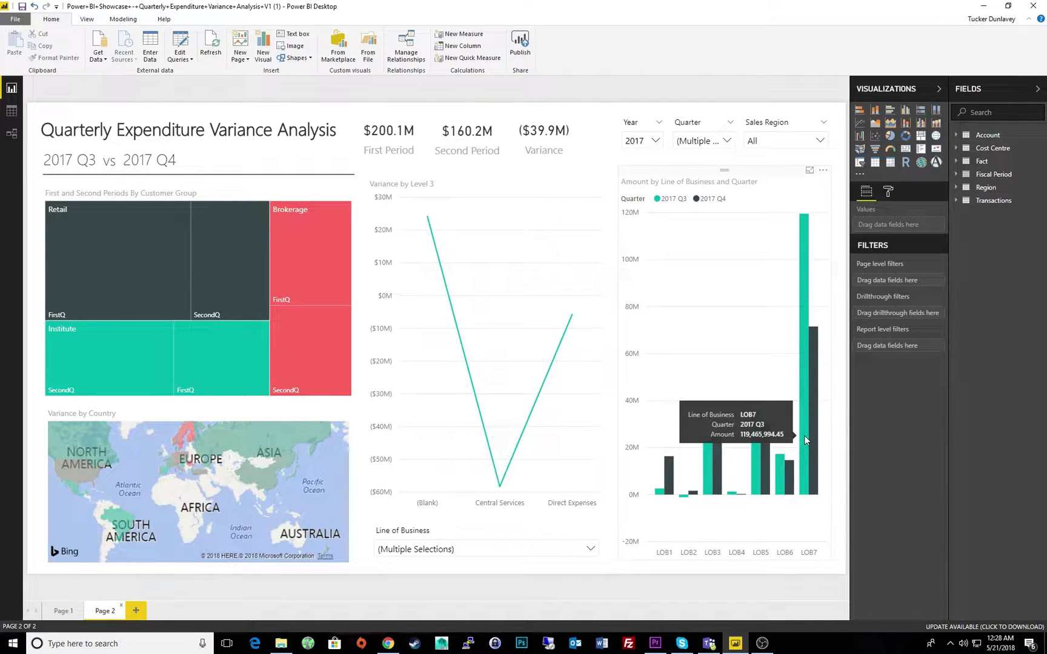
mouse_move(808, 434)
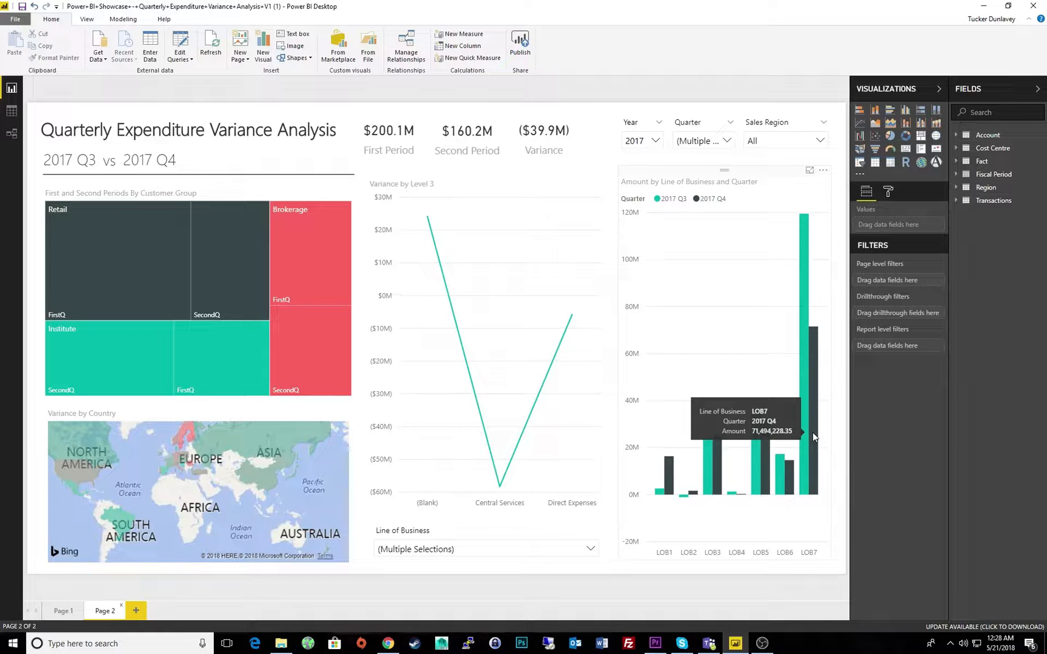
mouse_move(676, 460)
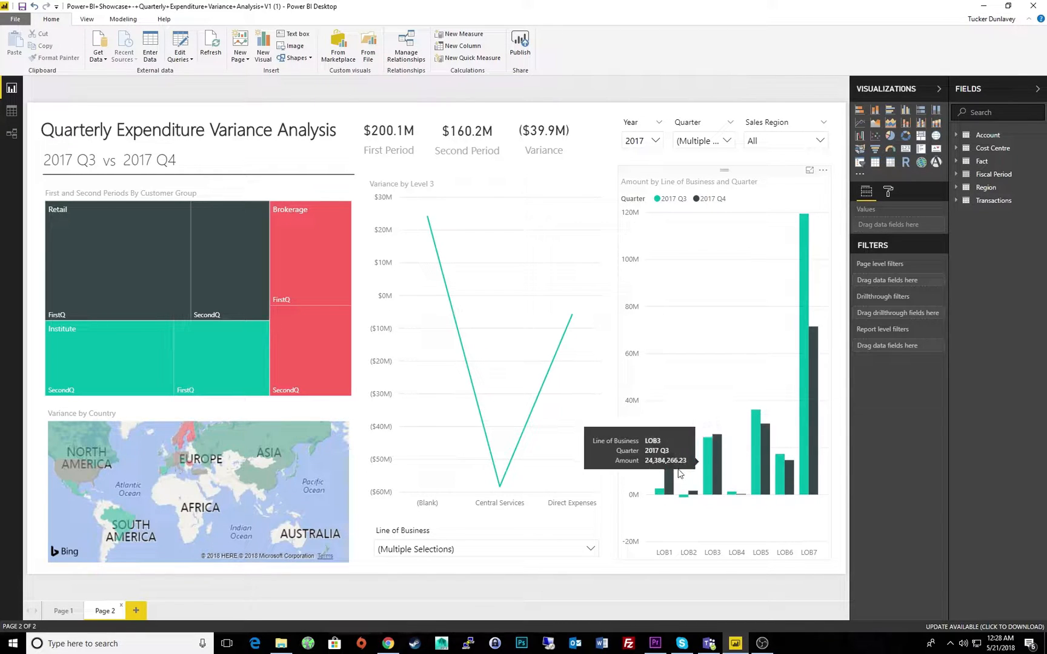
mouse_move(668, 474)
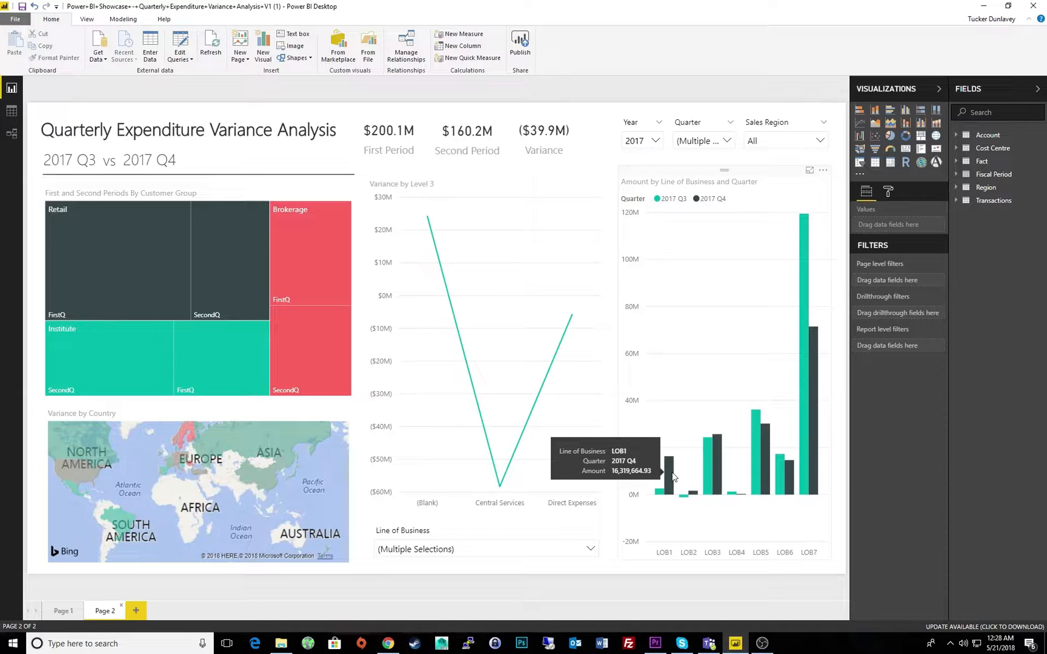
mouse_move(210, 592)
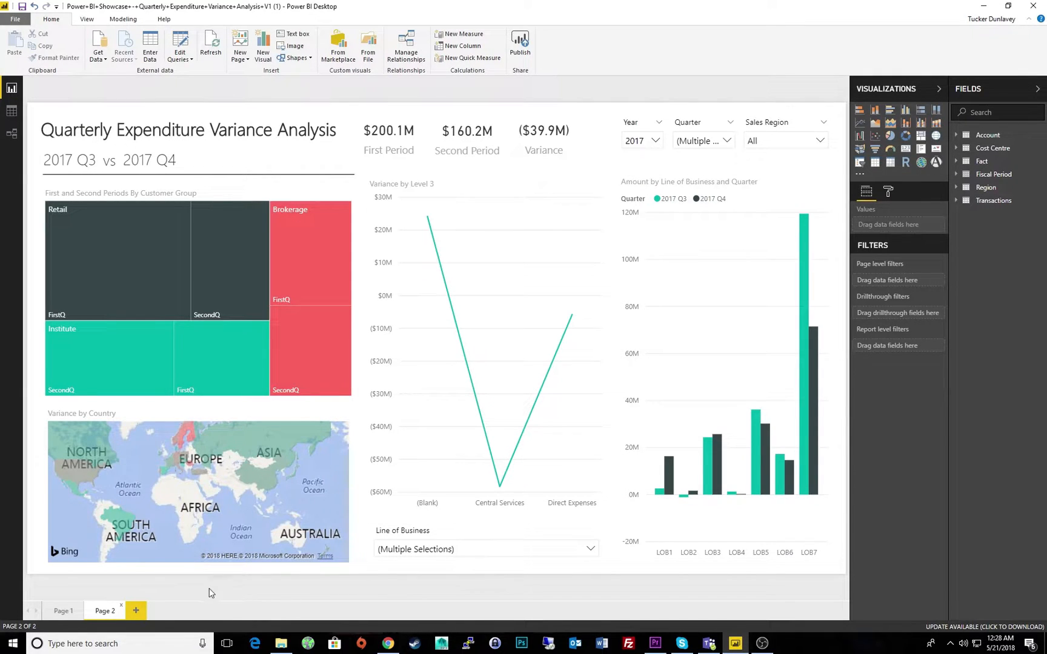
Switch to Page 1 of the report to view the Level 3 narrative.
left_click(63, 610)
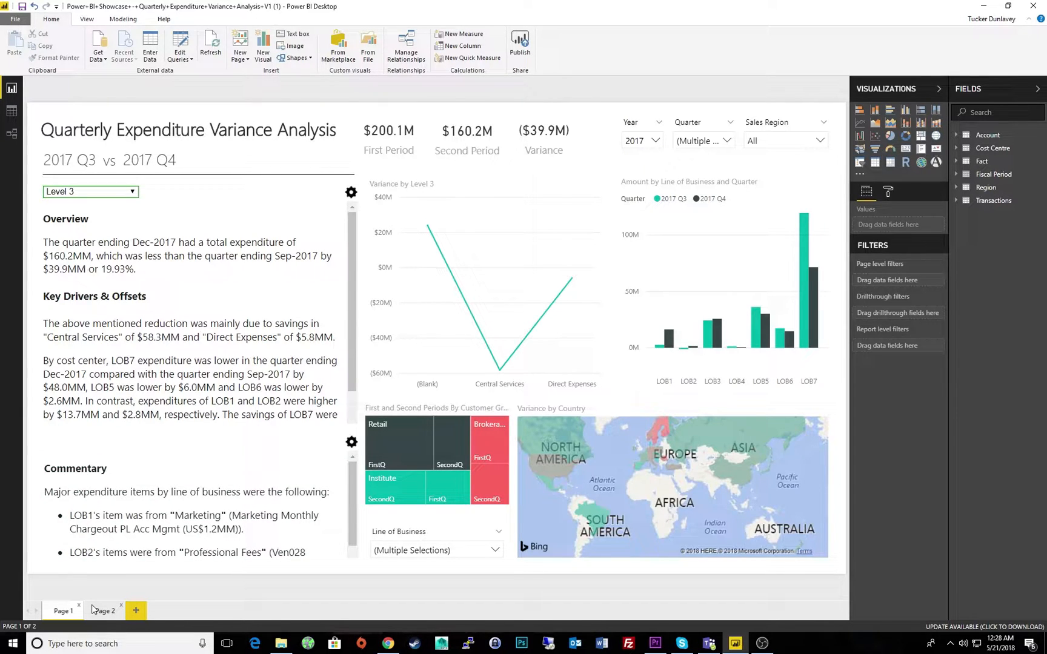
mouse_move(121, 609)
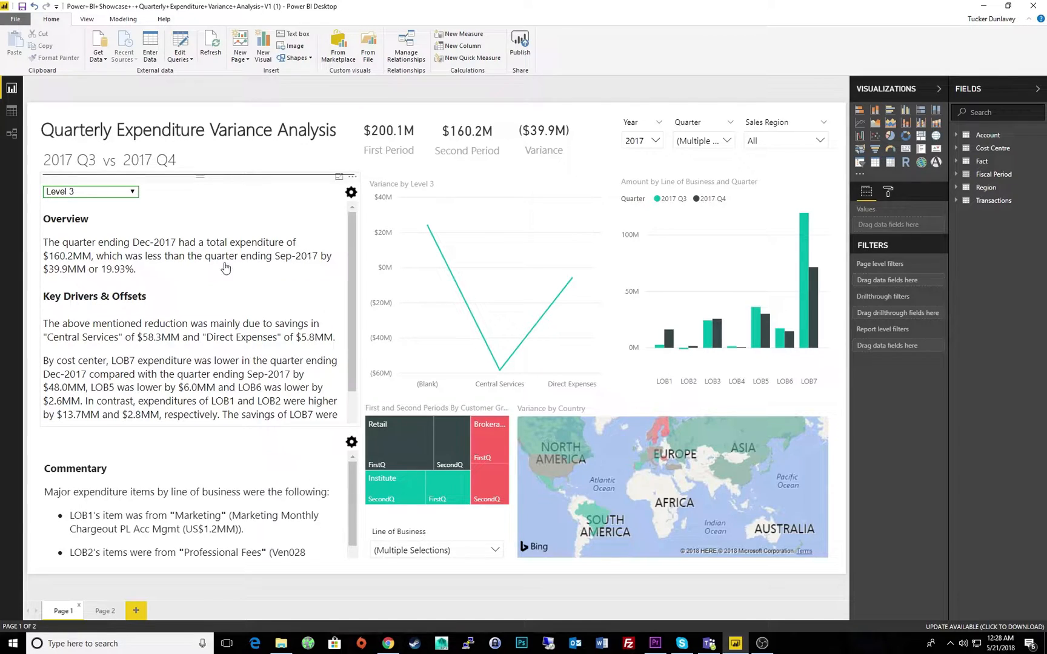
mouse_move(137, 276)
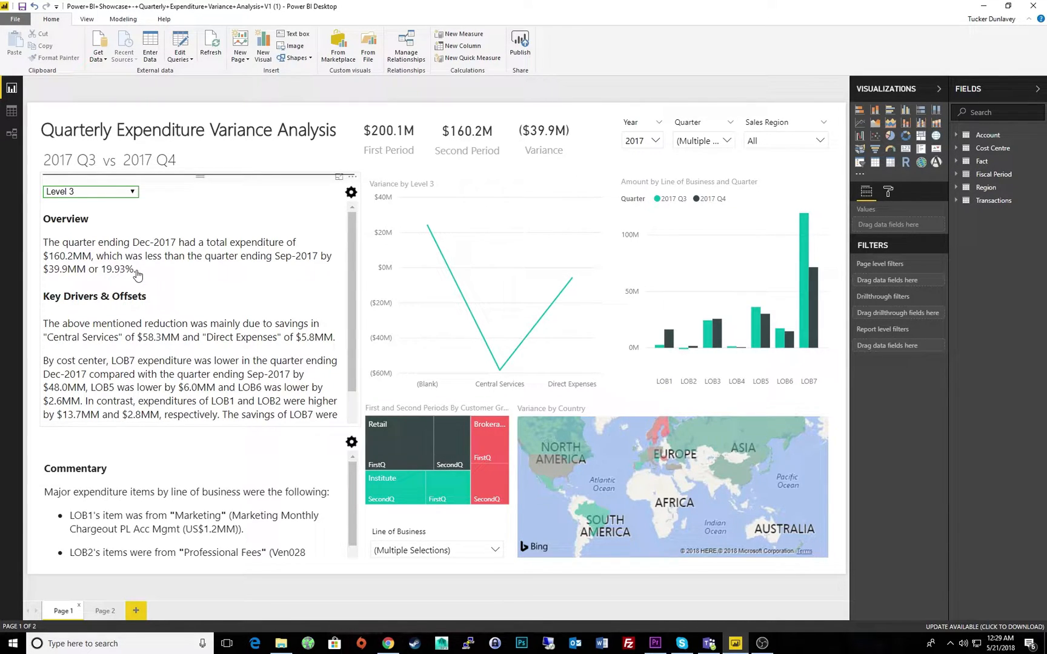
mouse_move(163, 304)
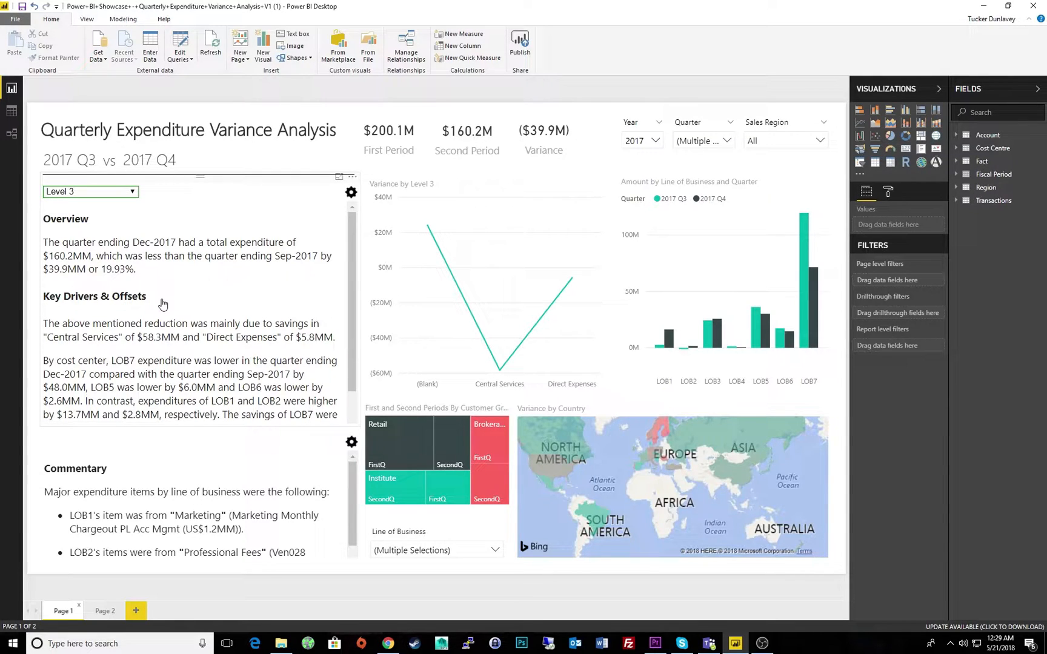
mouse_move(123, 343)
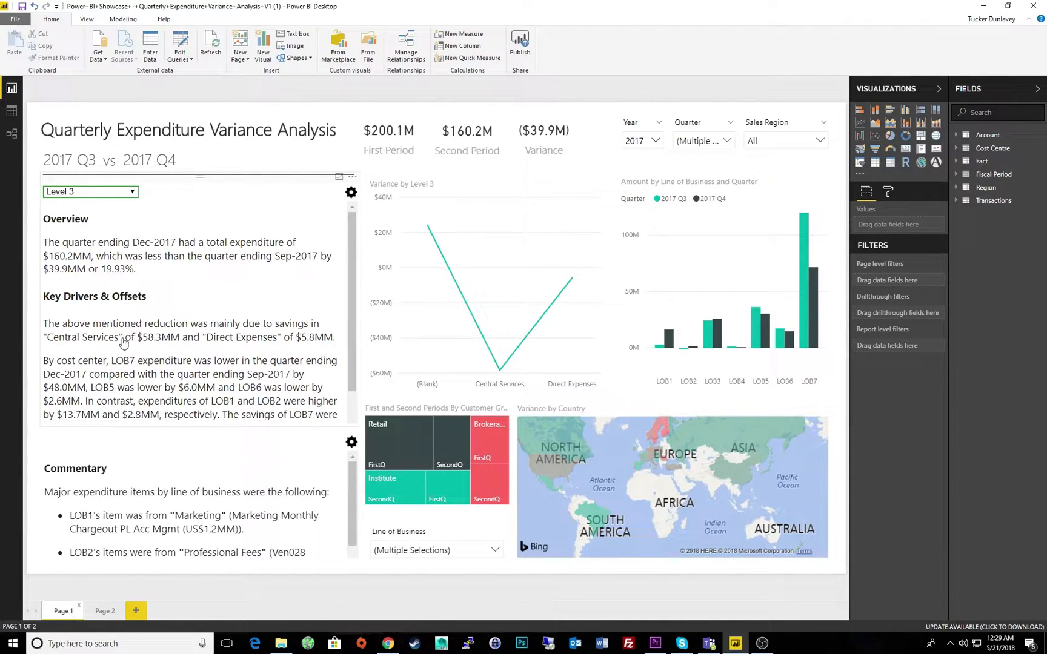
mouse_move(146, 347)
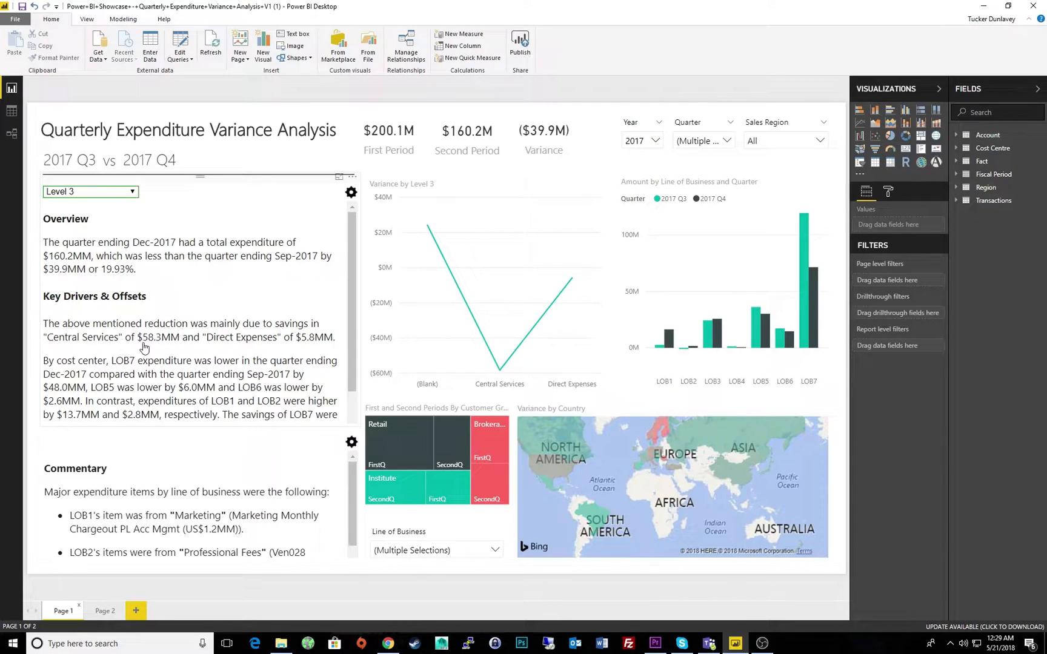
mouse_move(259, 353)
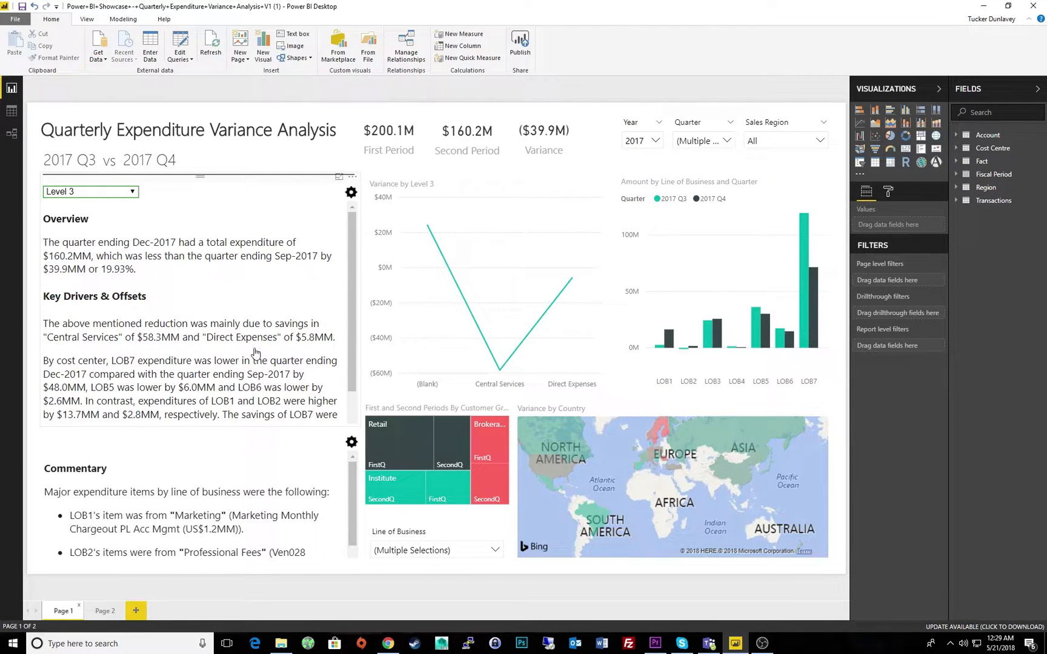
mouse_move(143, 368)
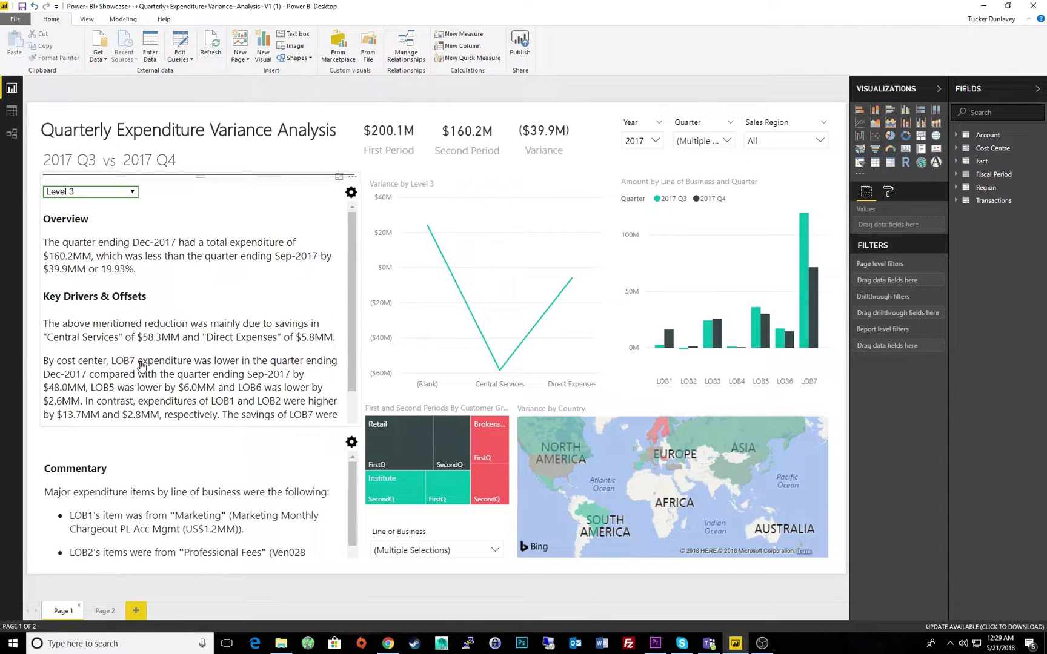
mouse_move(162, 351)
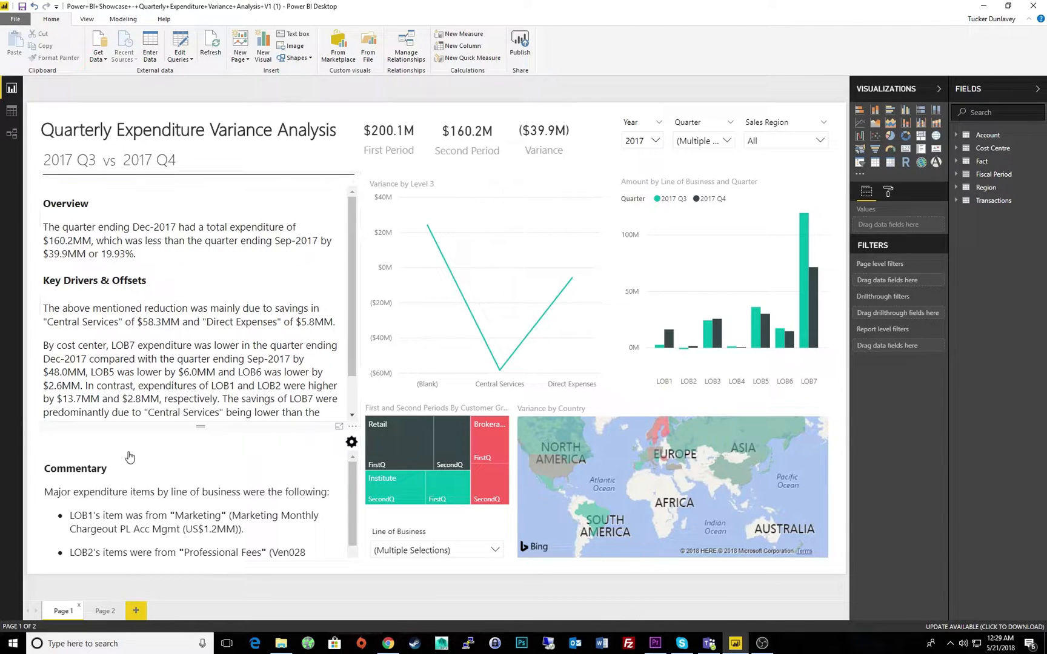
mouse_move(130, 471)
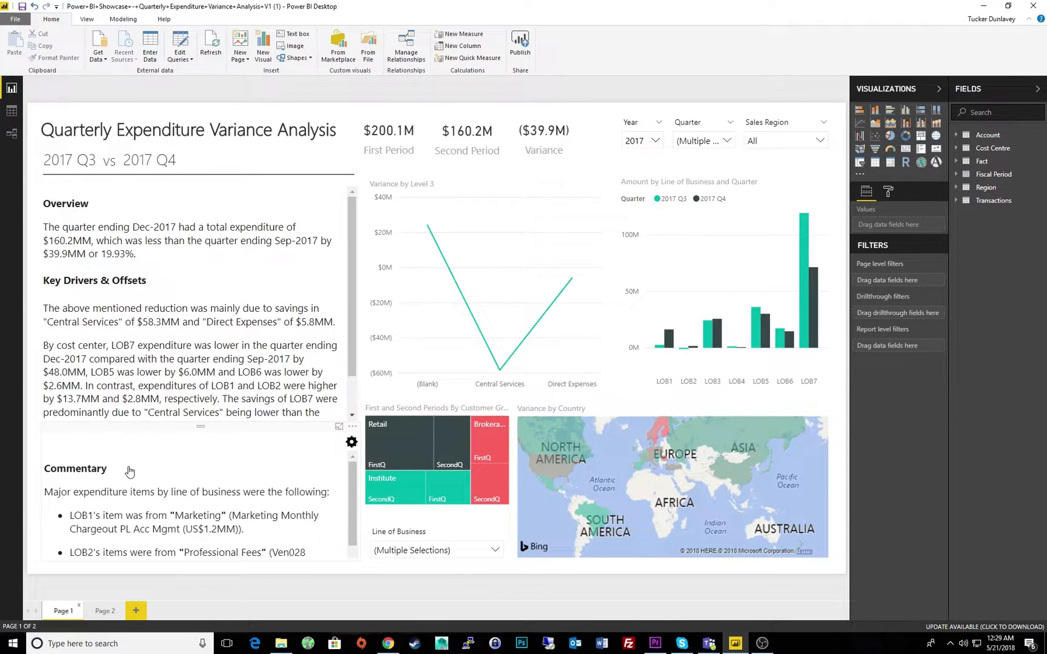
mouse_move(232, 465)
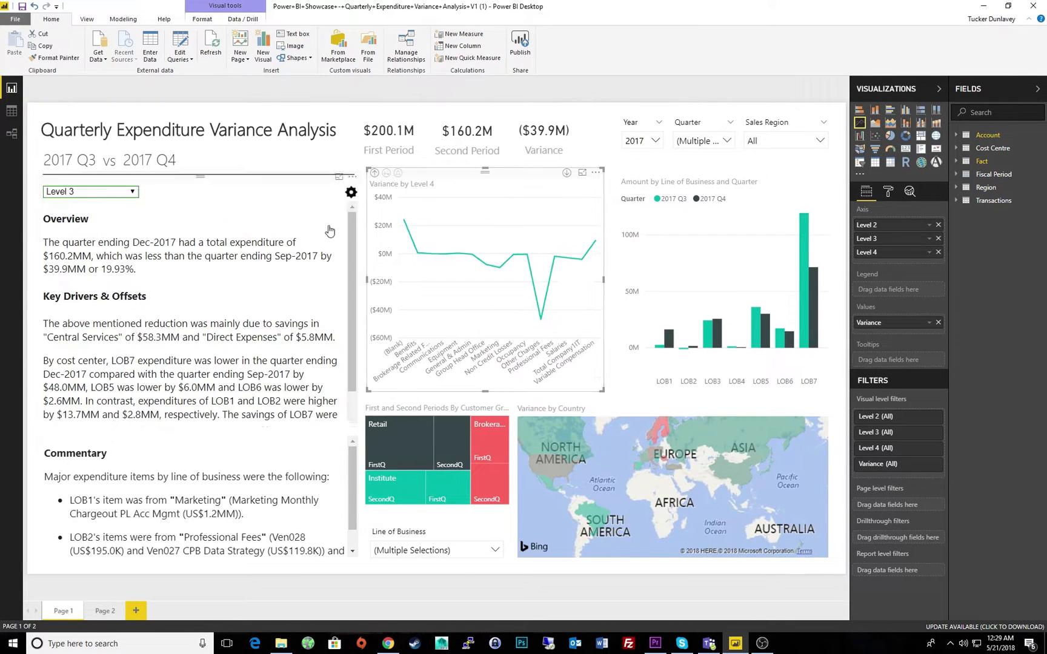
Set the Arria narrative's account level to Level 4.
left_click(90, 191)
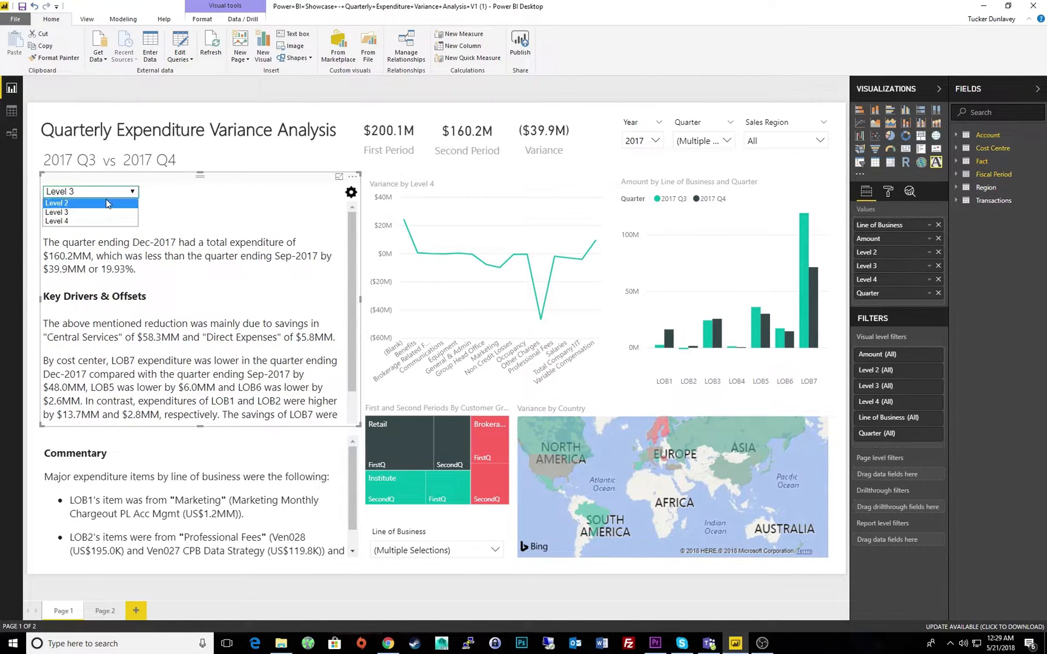
left_click(57, 221)
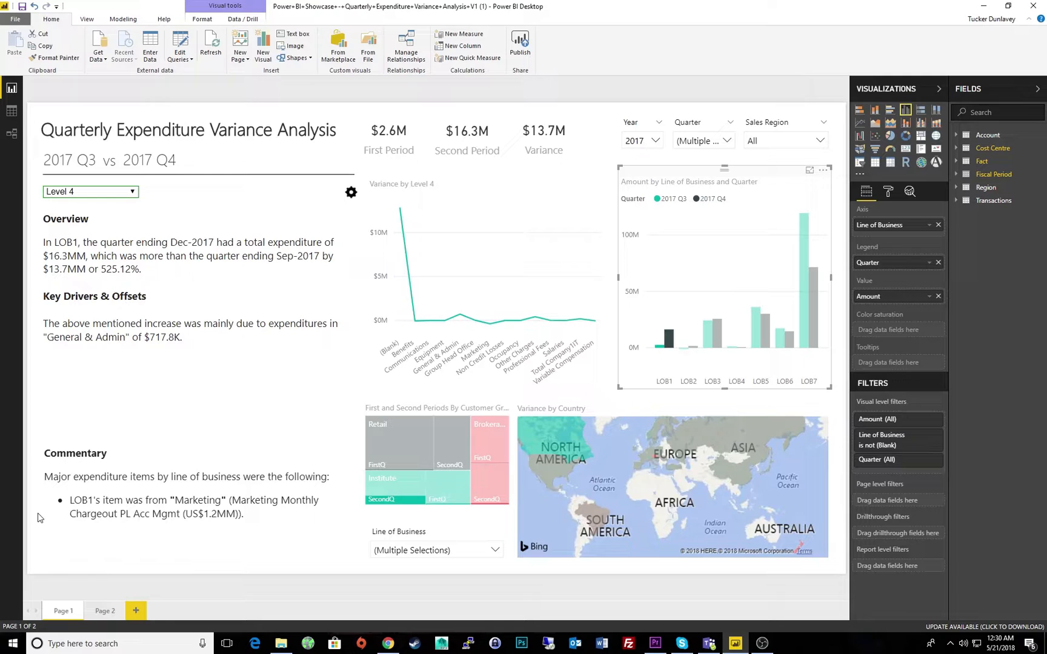
mouse_move(616, 553)
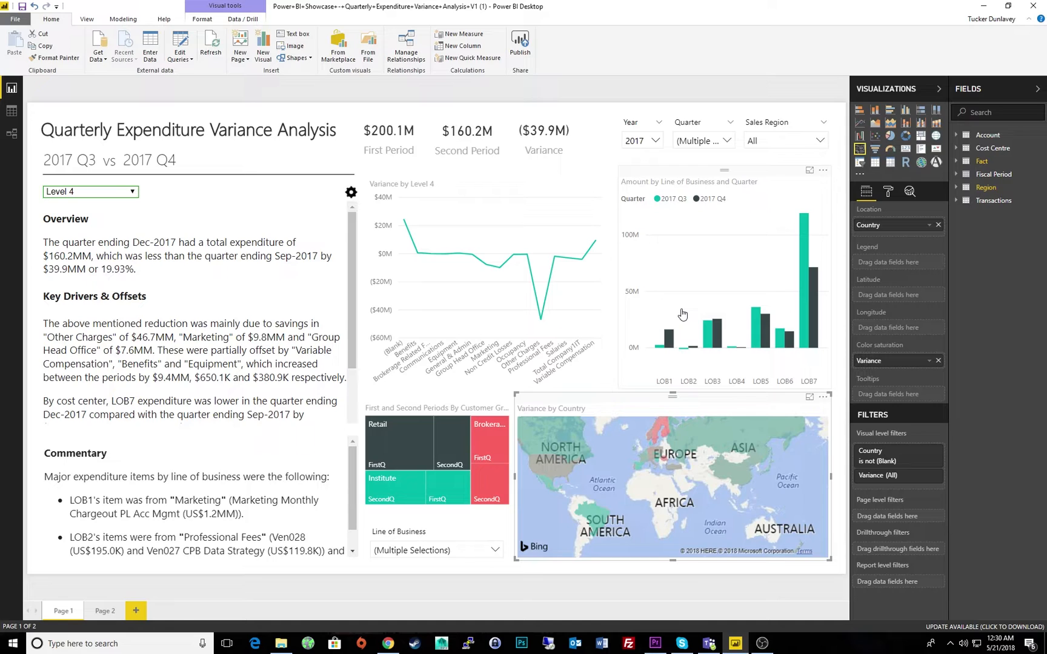
Show the narrative's connection settings and scroll down to the Custom Mapping Script.
left_click(350, 193)
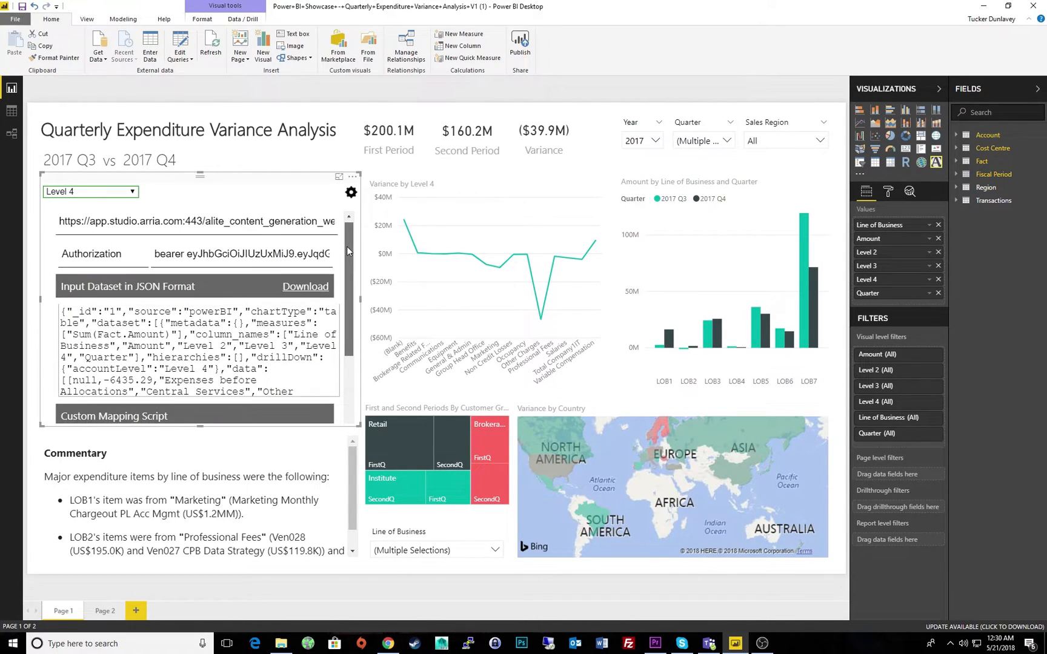
scroll("down", 3)
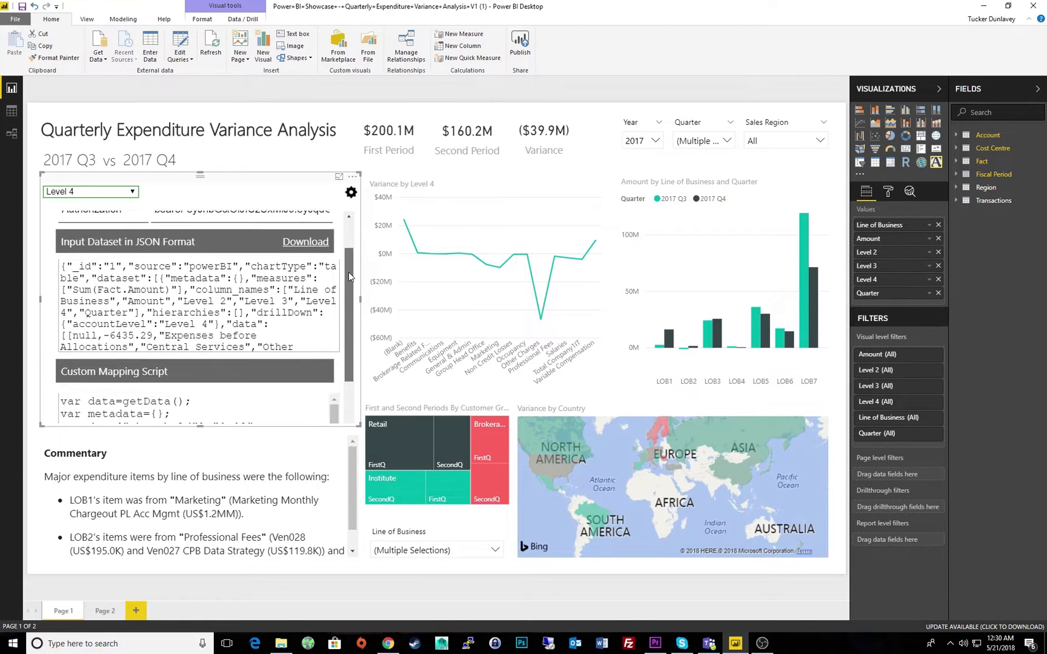
scroll("down", 3)
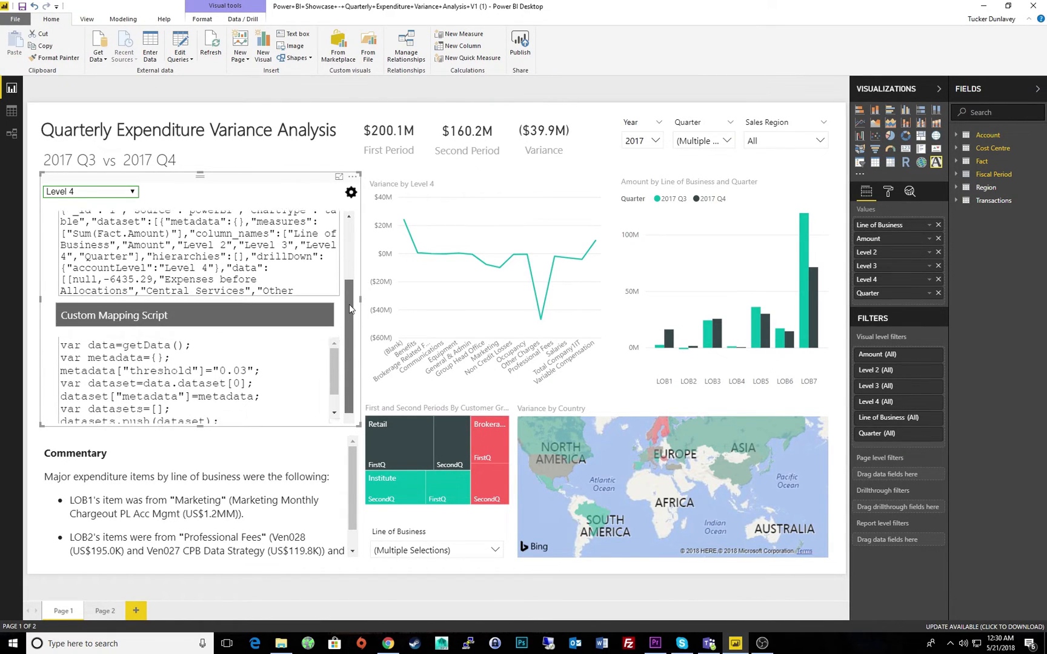
scroll("down", 3)
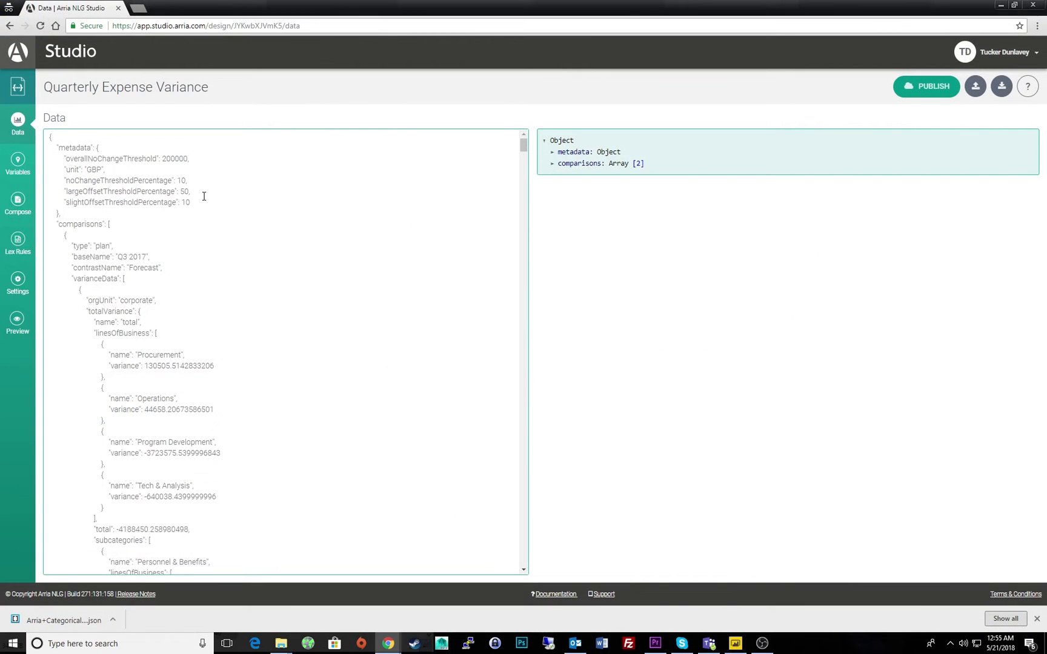
Scroll through the project's JSON data, then go to the Compose scripts.
scroll("down", 3)
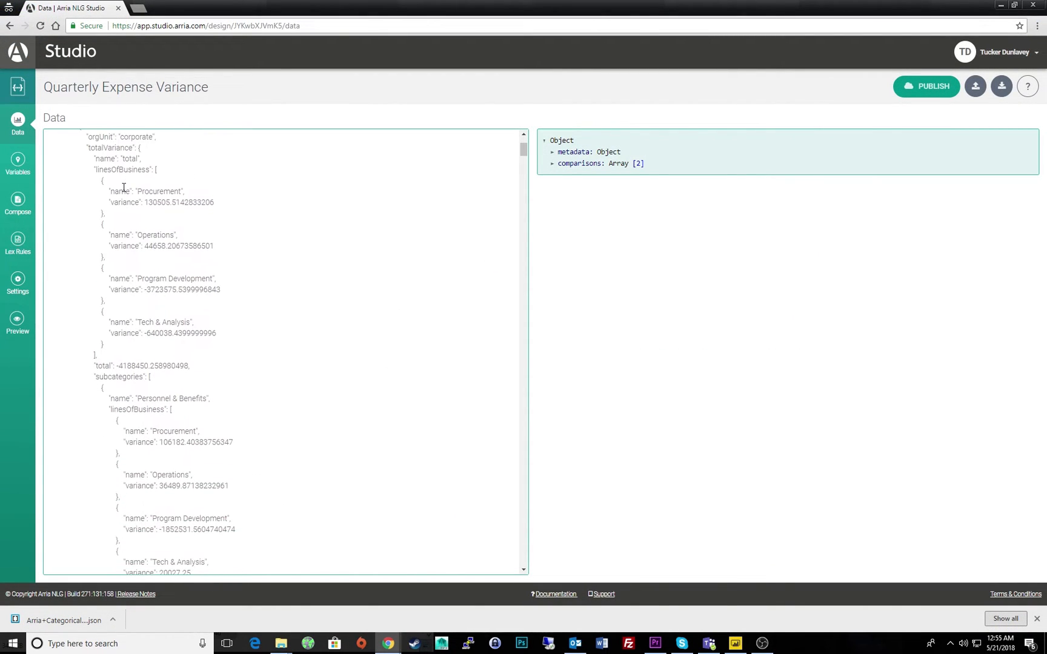
scroll("down", 3)
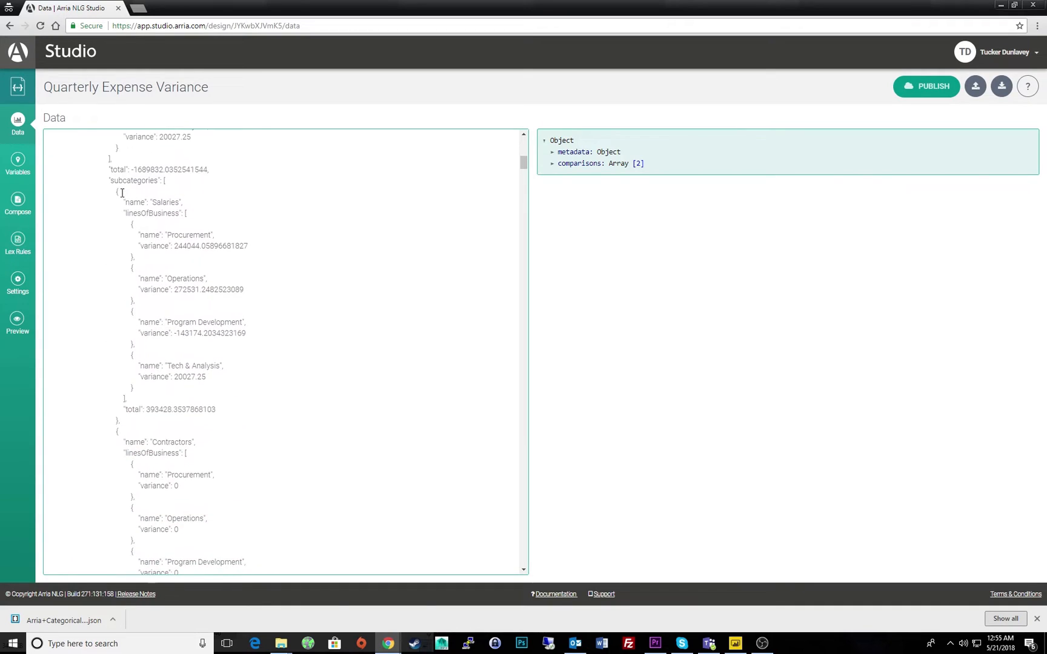
scroll("down", 3)
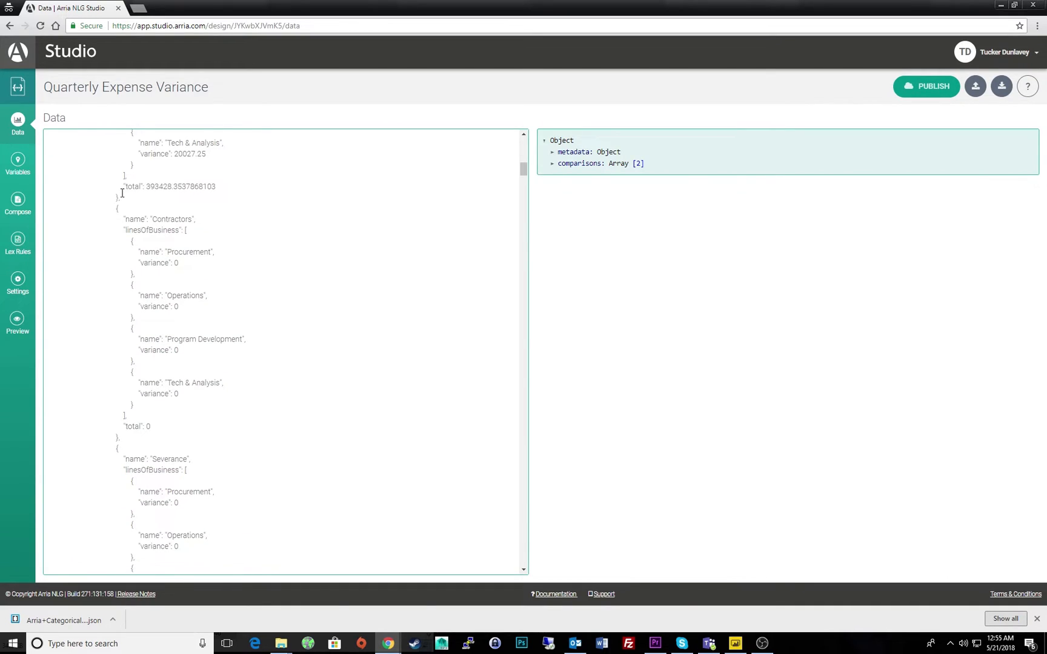
left_click(17, 202)
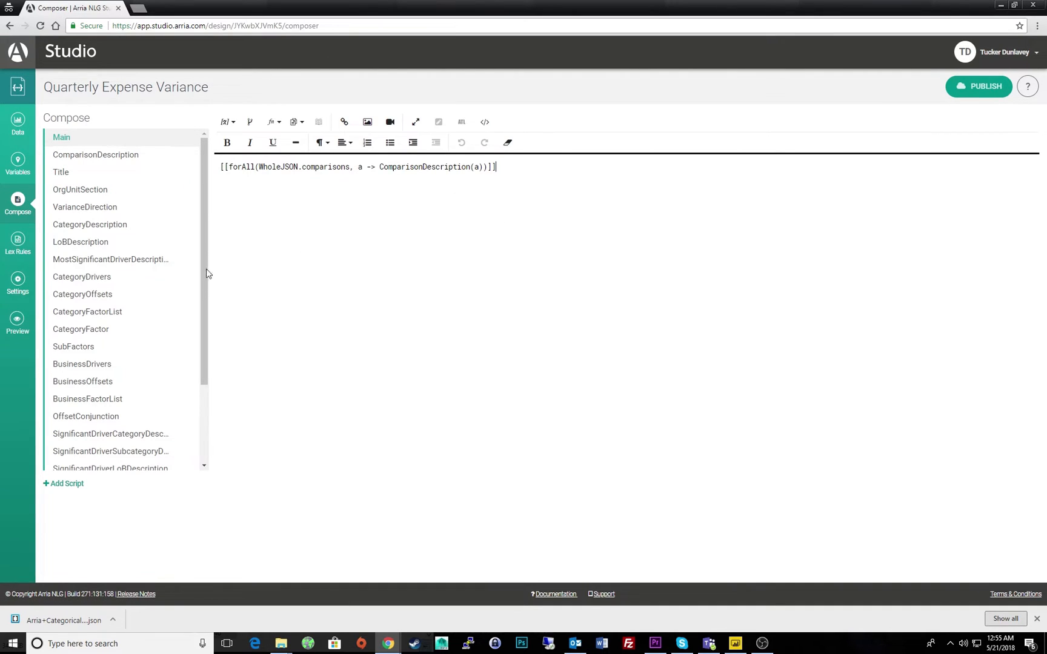
Preview the generated output comparing Q3 2017 to Forecast and Q3 2016.
left_click(17, 324)
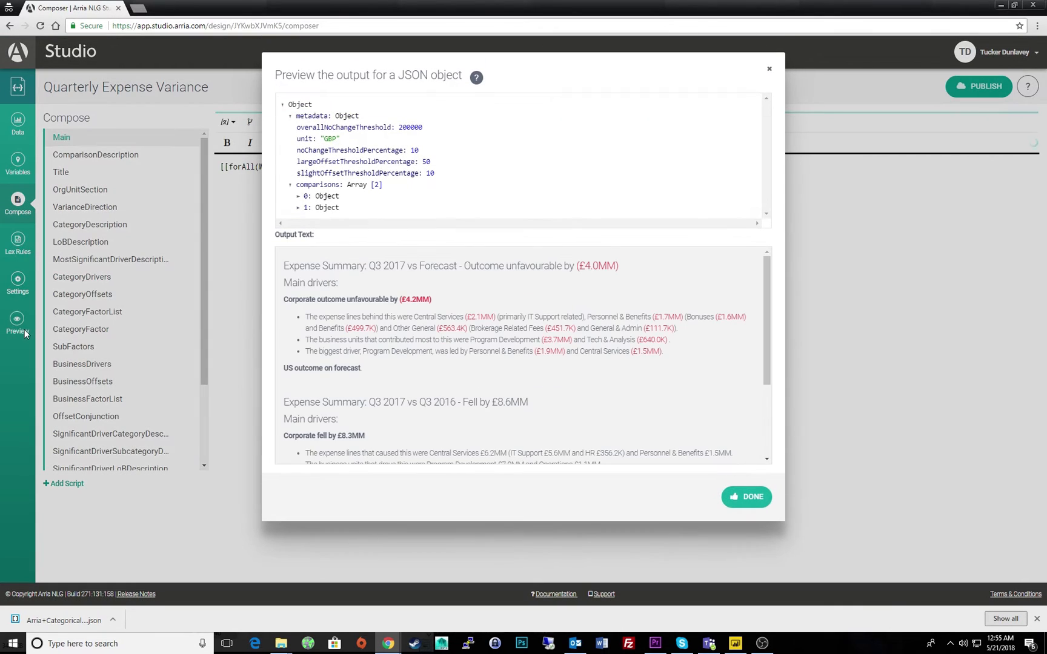
scroll("down", 3)
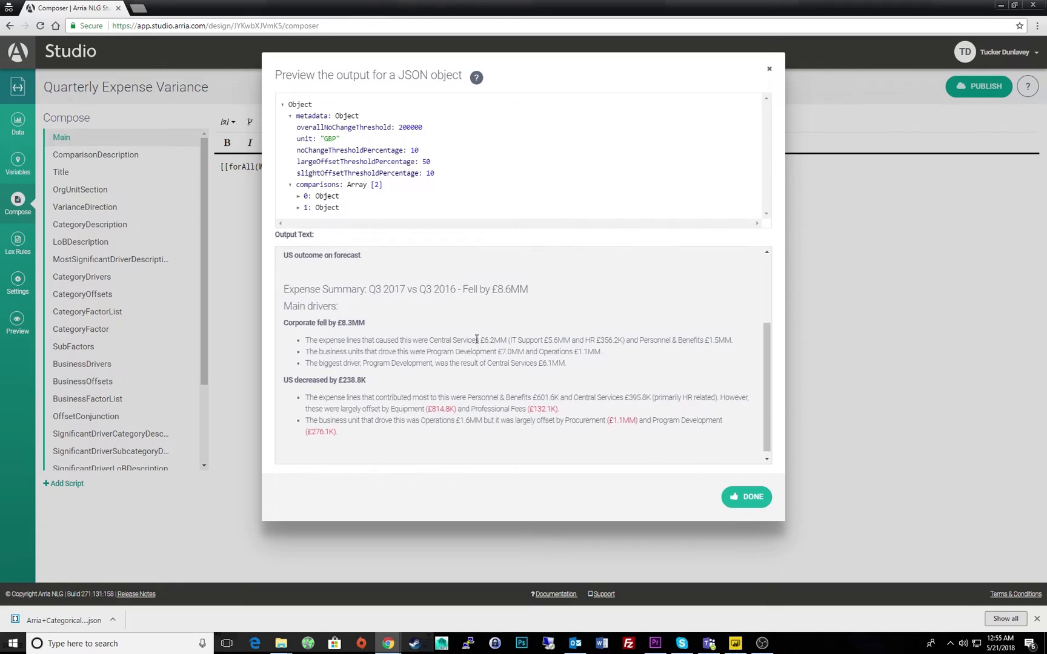